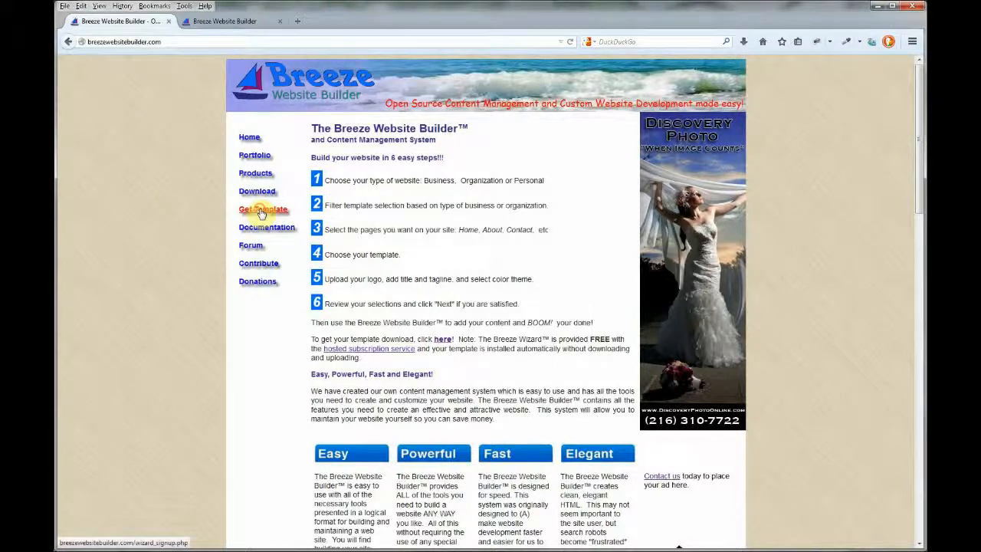
click(263, 209)
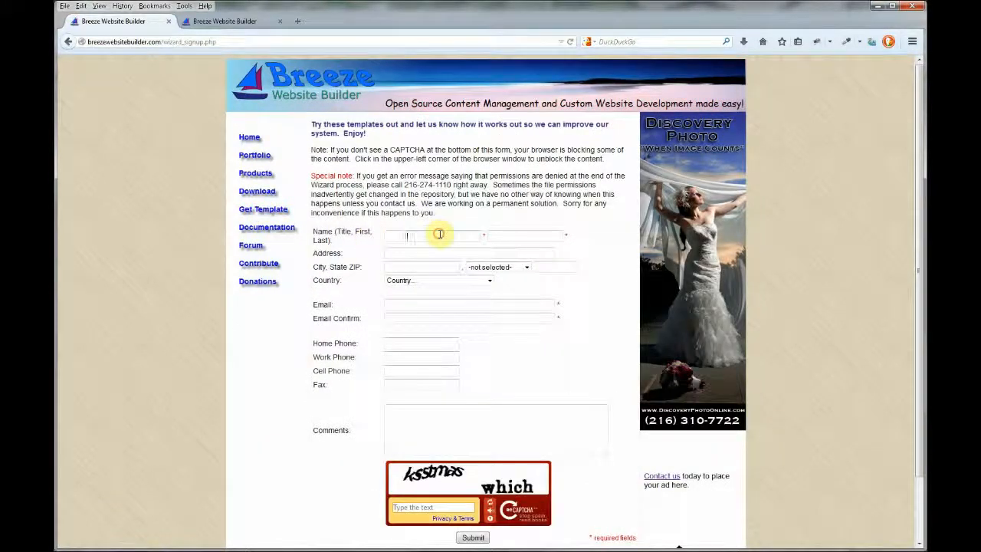
text(Ed)
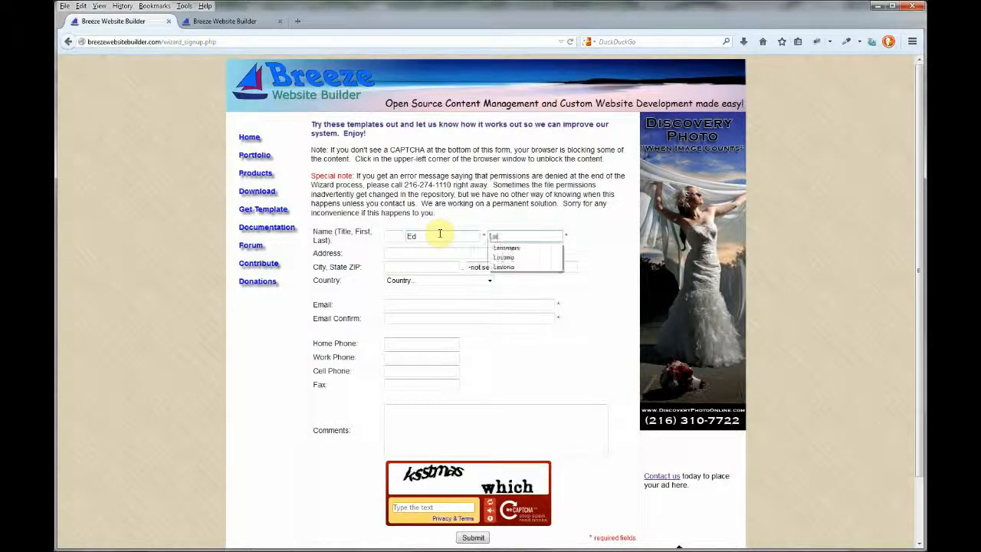
text(Lemmers)
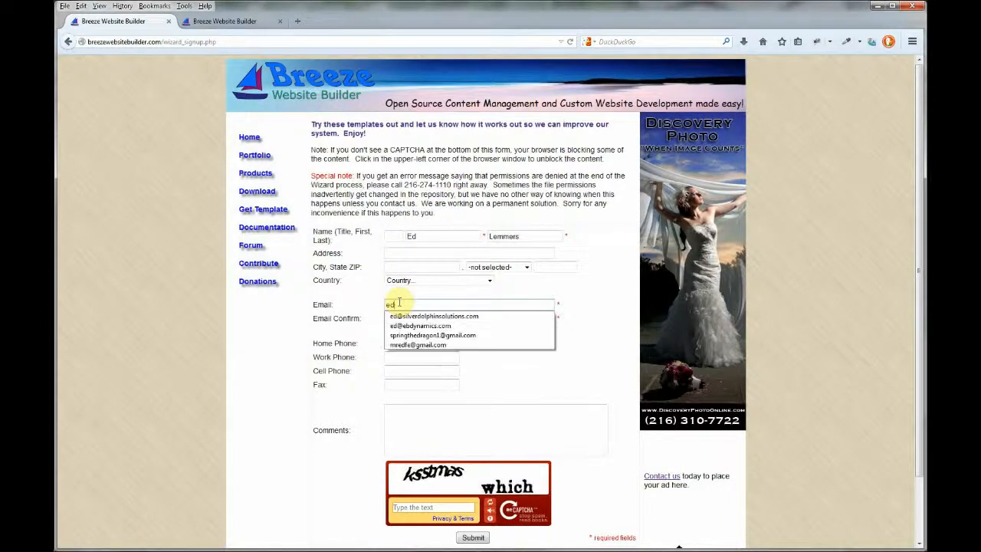
click(434, 316)
text(k)
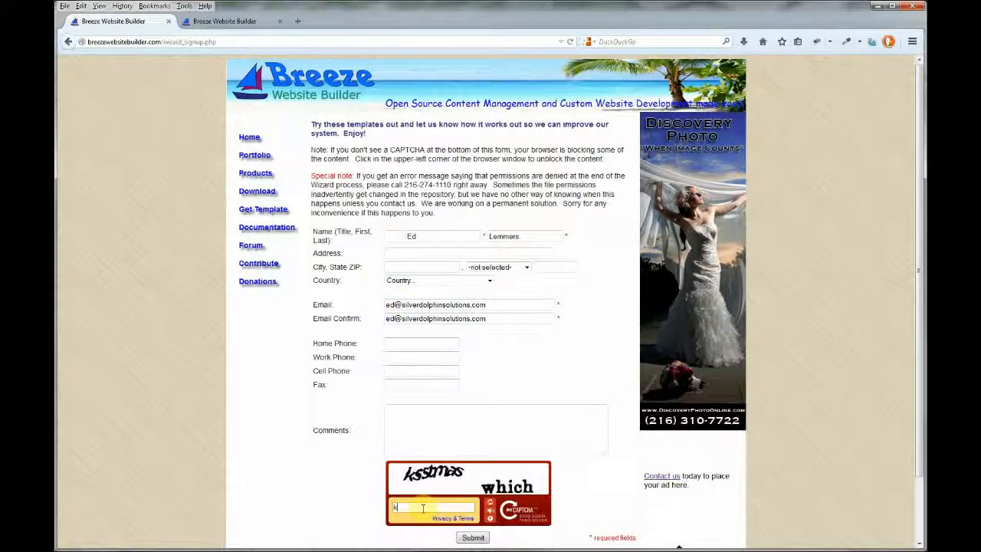
Enter the CAPTCHA words and submit the sign-up form.
text(ss)
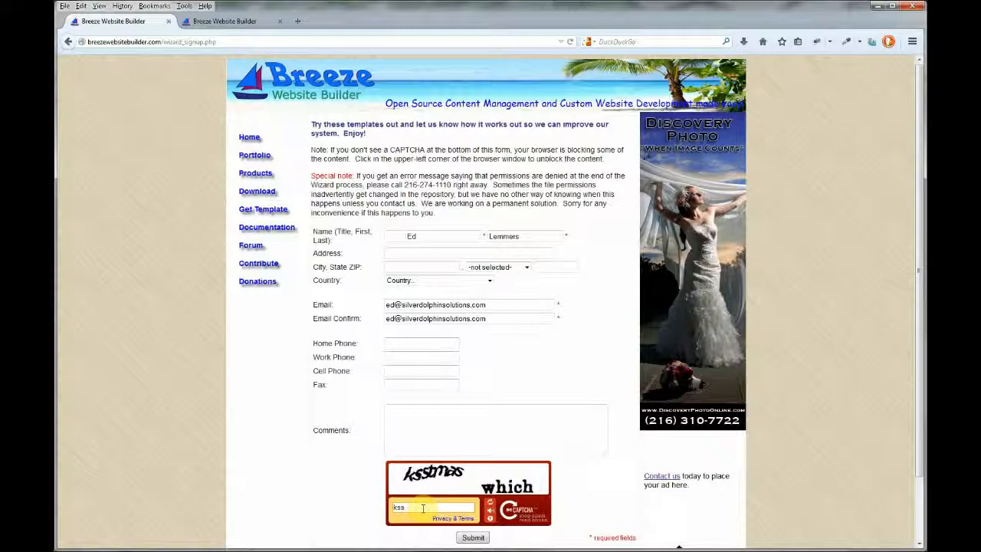
text(tmas which)
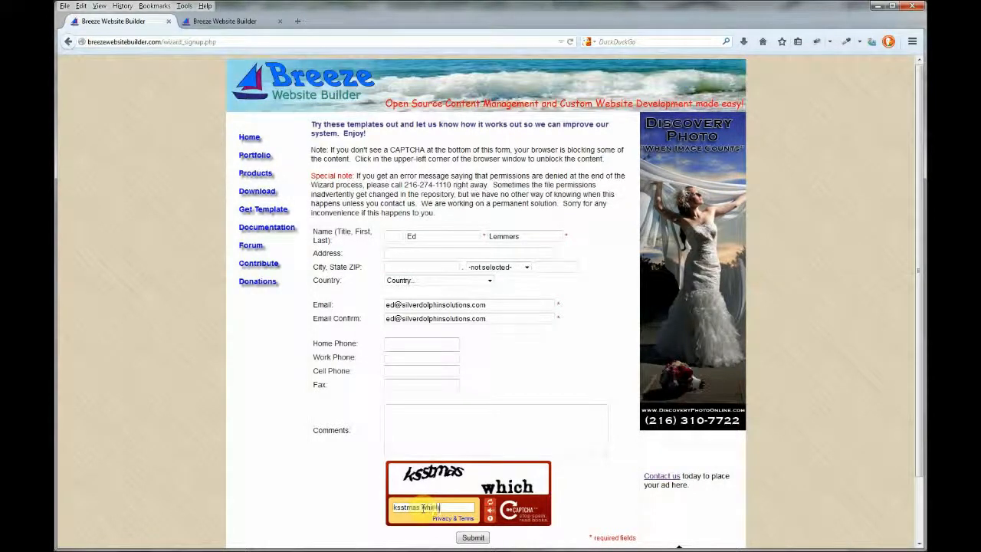
click(472, 536)
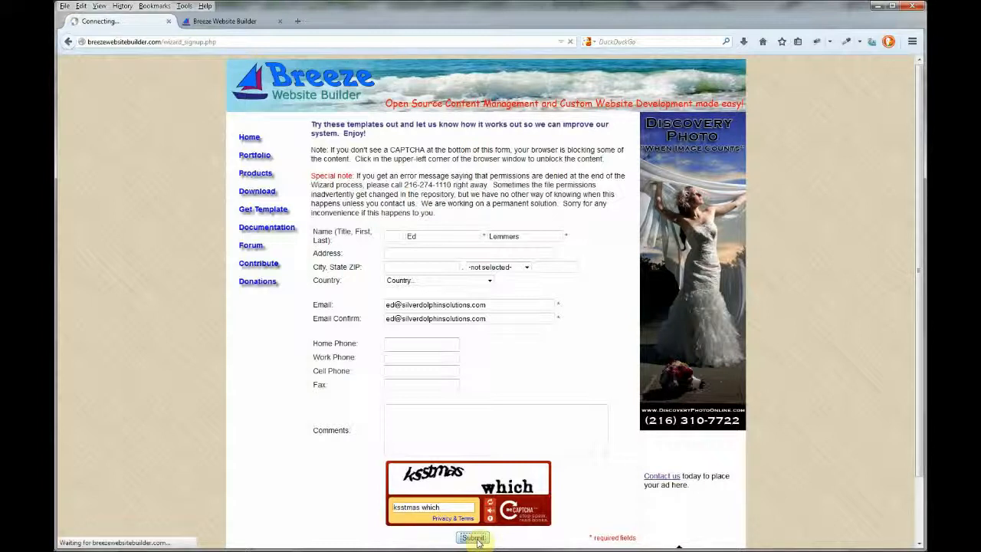
Mark the website type as 'All of the above' and continue to the category step.
click(470, 537)
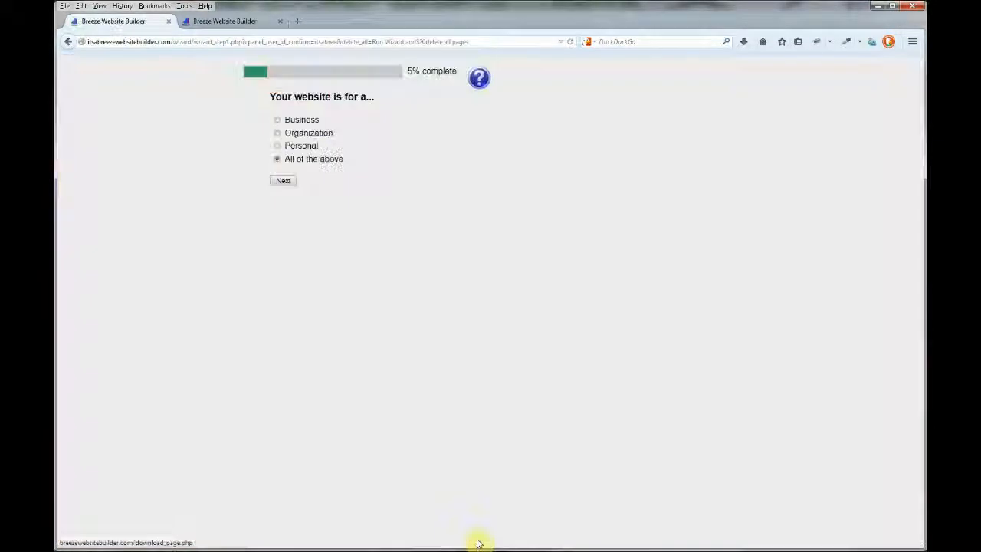
click(276, 119)
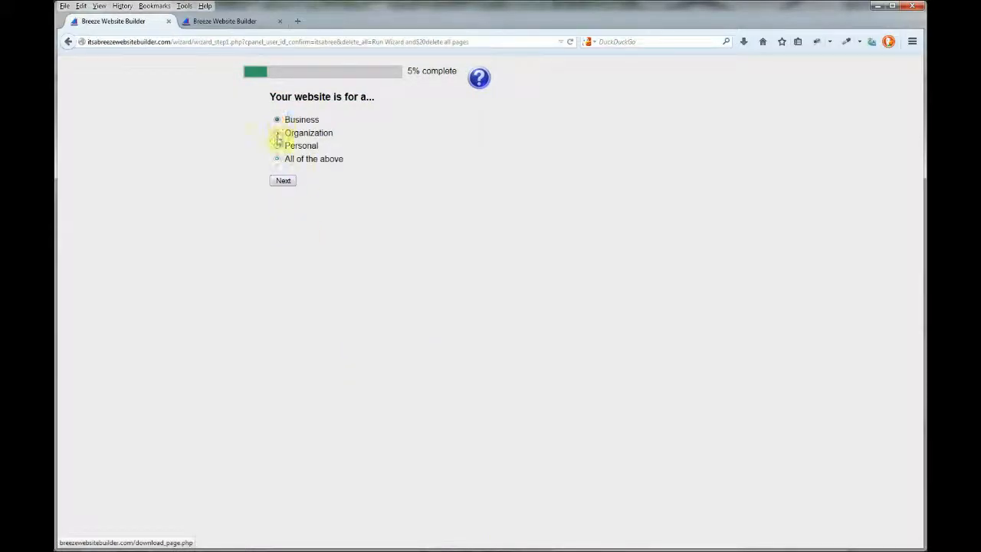
click(276, 146)
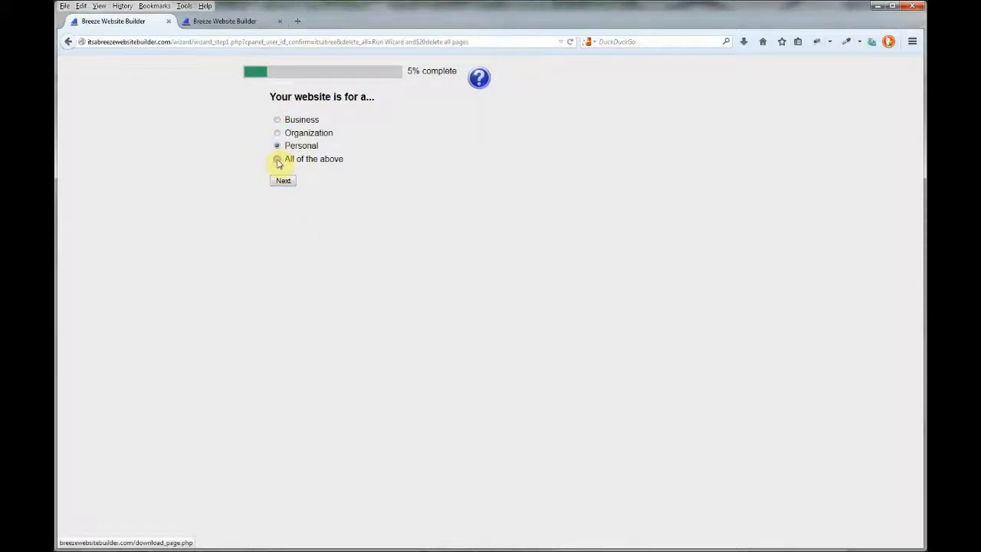
click(283, 181)
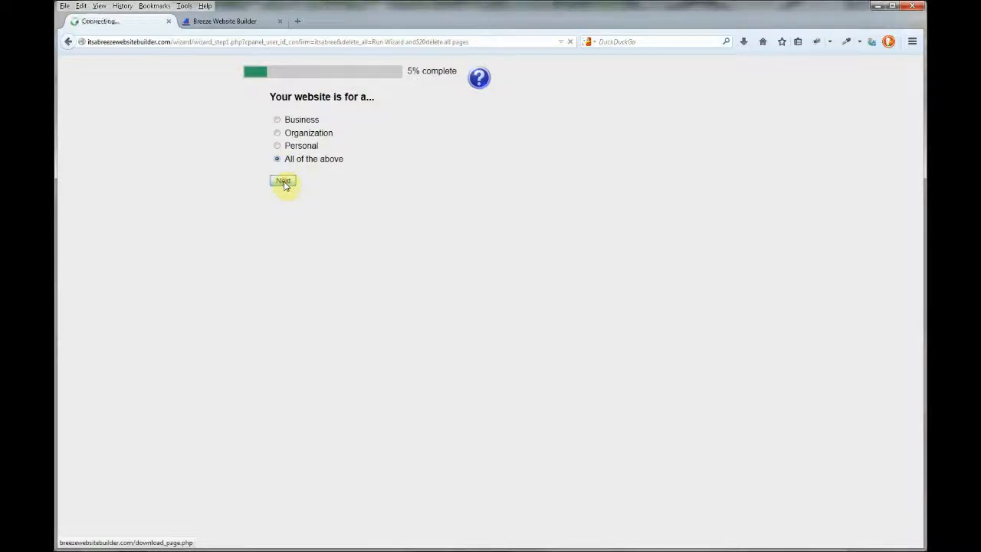
click(282, 181)
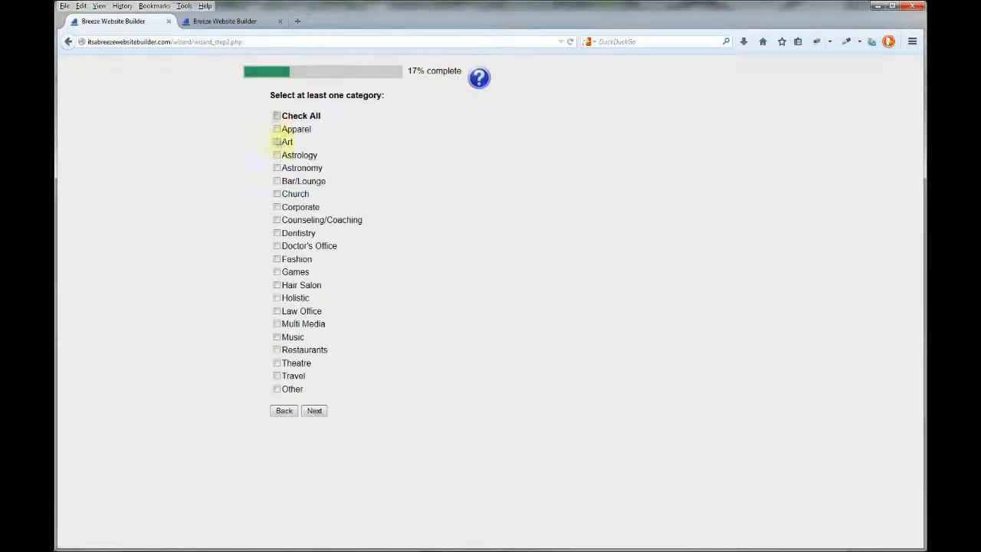
Check every category for the site using Check All.
click(276, 221)
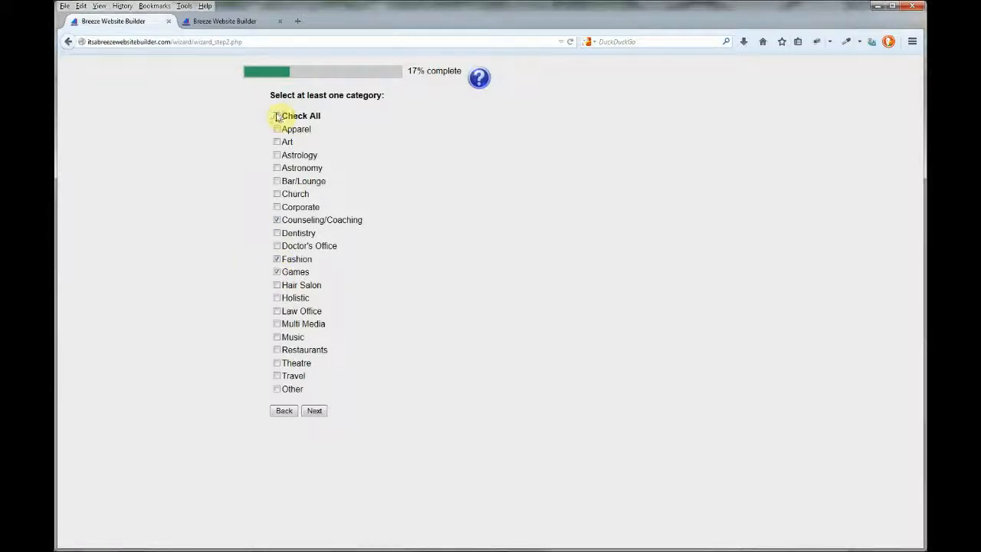
click(314, 411)
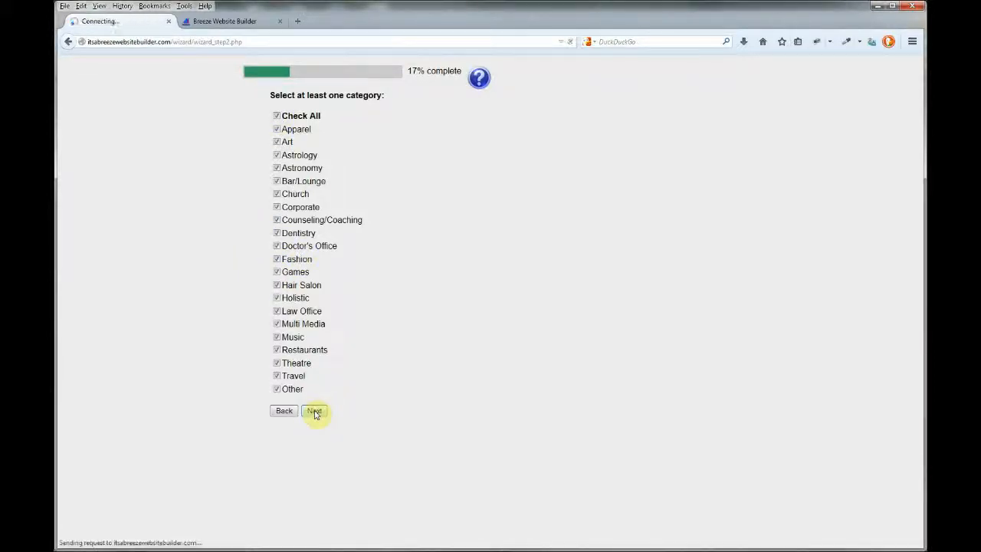
Choose Home, About, Contact, Calendar and Blog as the site's pages.
click(314, 411)
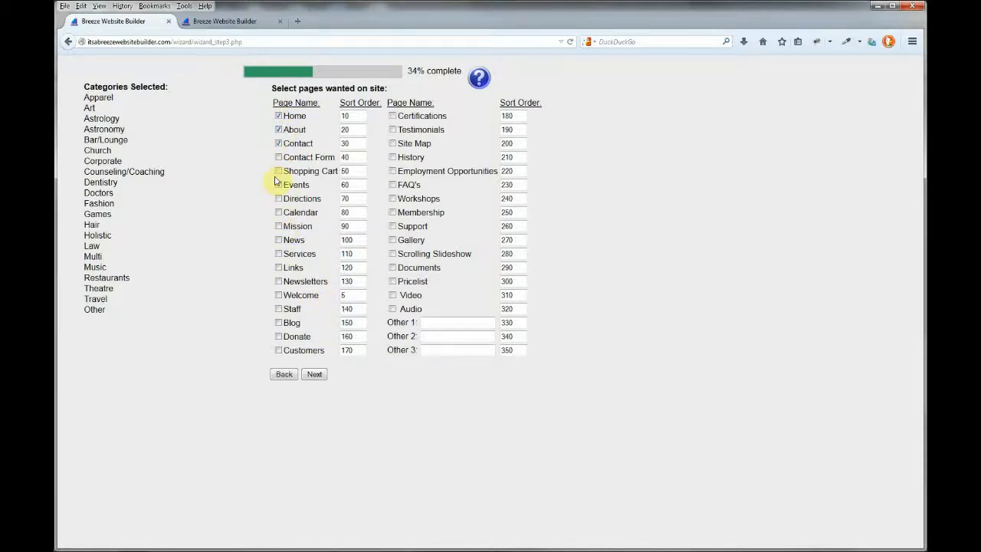
click(279, 322)
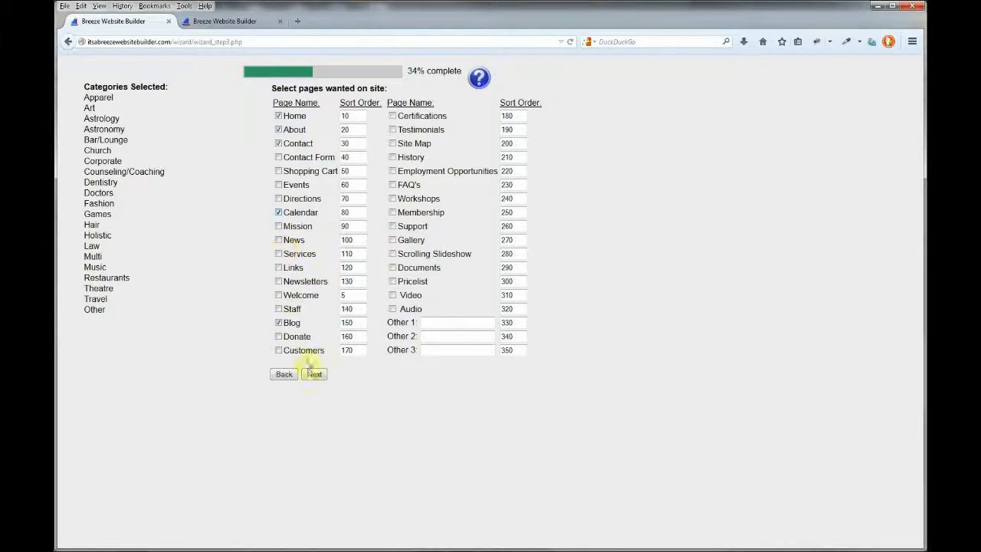
click(313, 375)
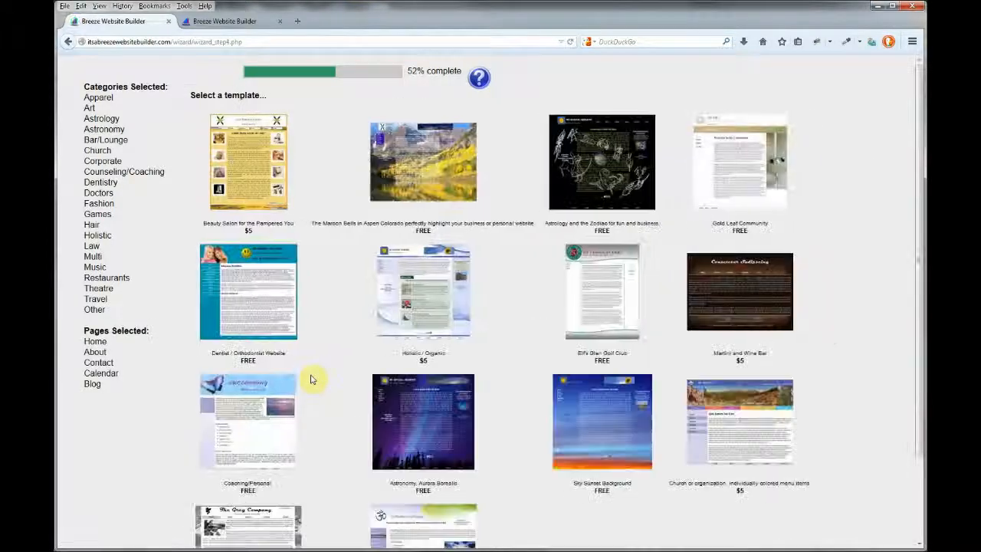
Pick a template thumbnail and continue to the logo and title step.
click(249, 161)
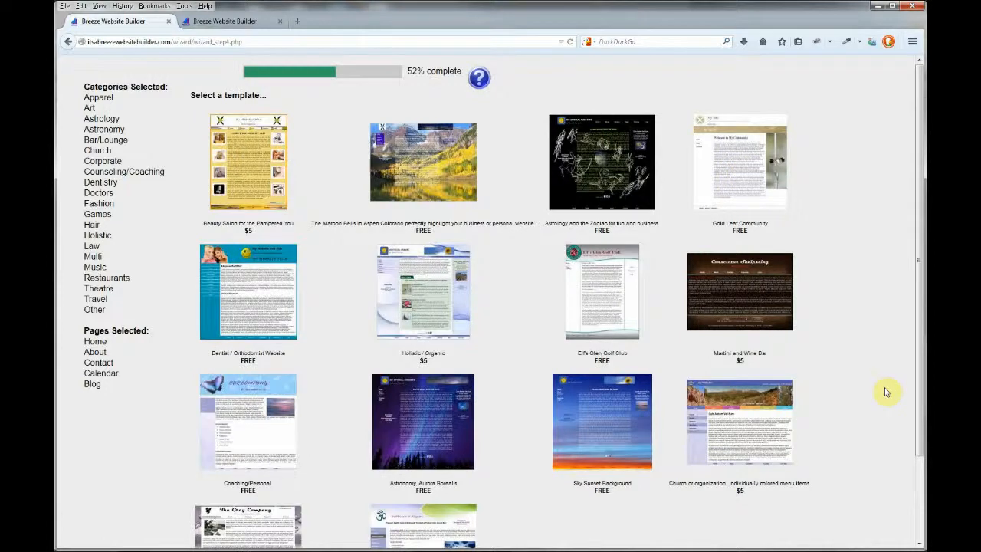
scroll(down, 3)
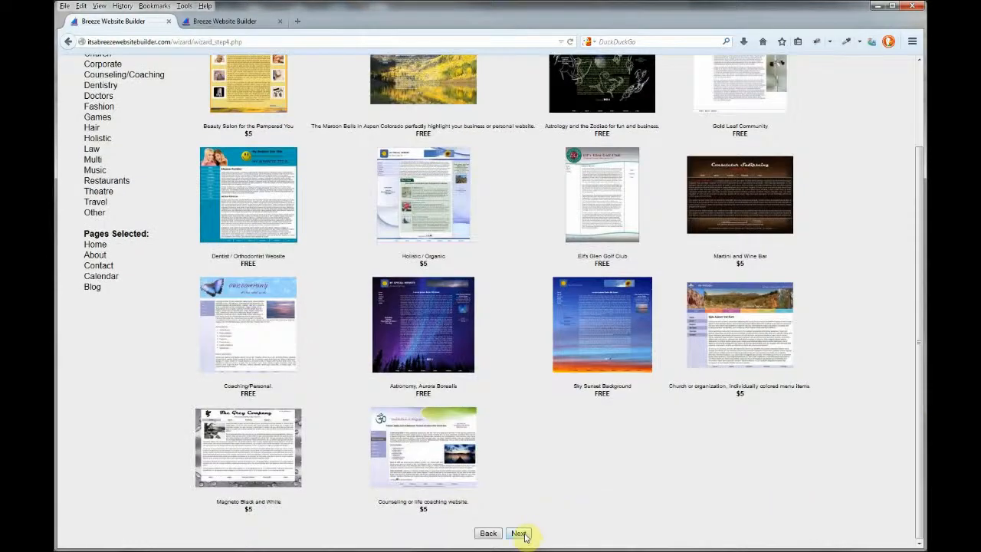
click(519, 532)
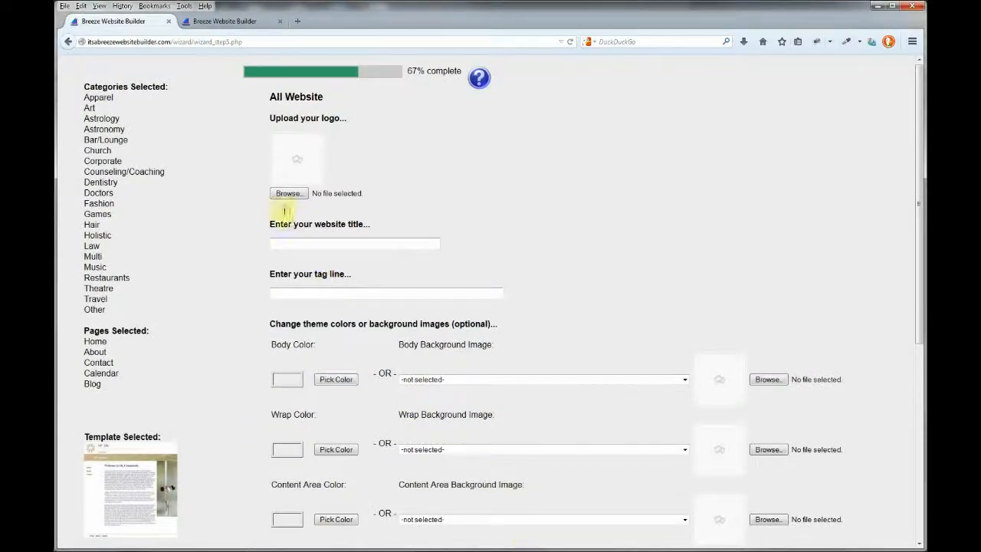
Upload the small Breeze logo image as the site logo.
click(288, 193)
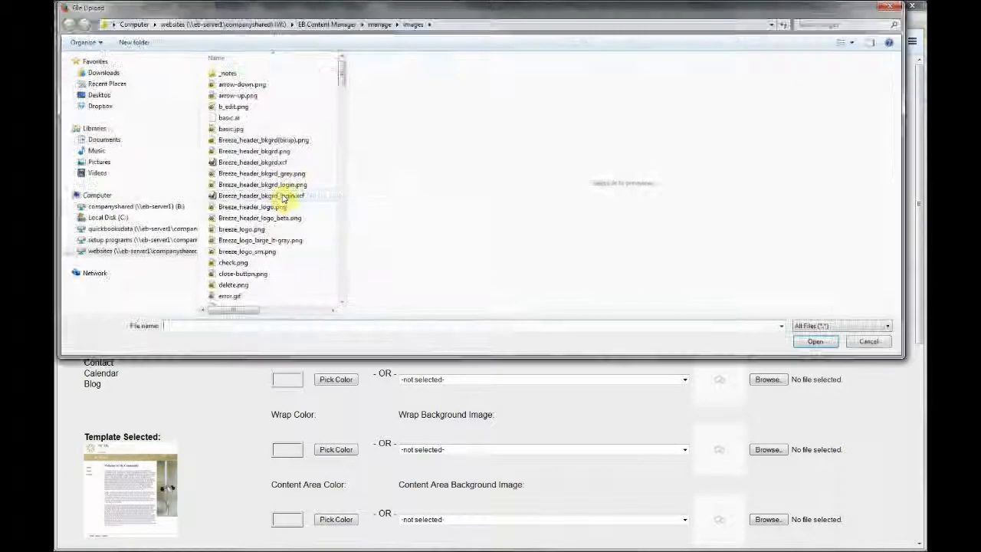
click(247, 252)
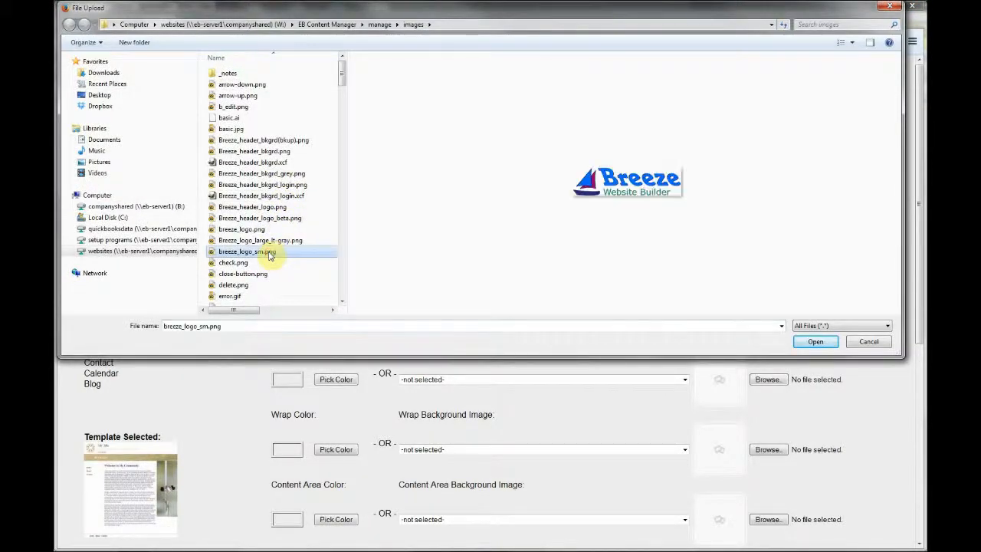
click(816, 340)
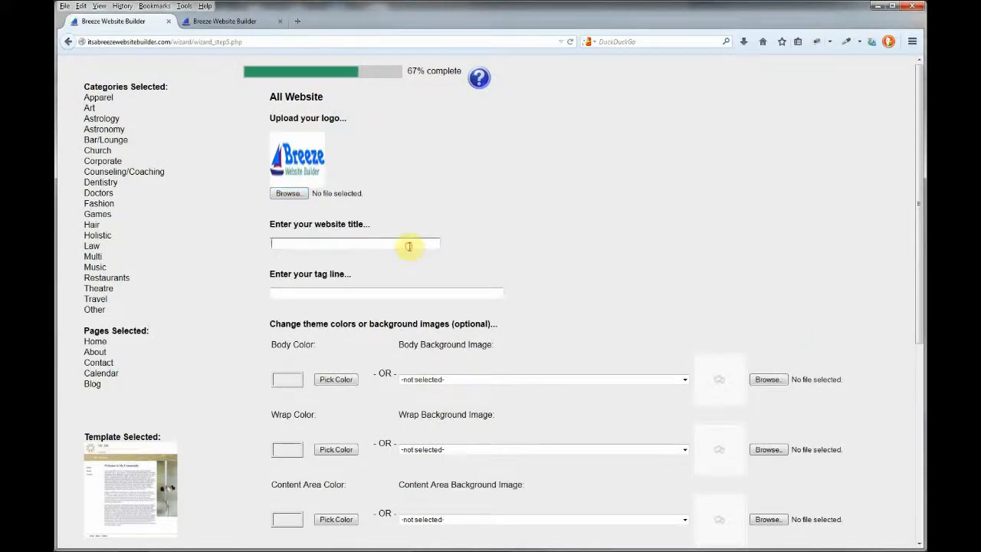
Set the title to ACME Mouse Traps and tag line 'Building a better mouse trap.'.
click(355, 244)
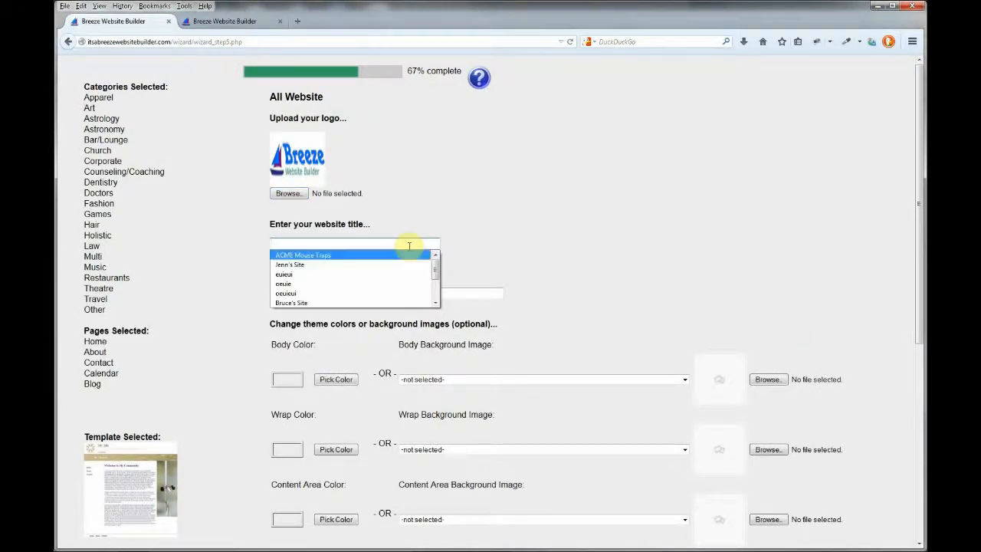
click(303, 254)
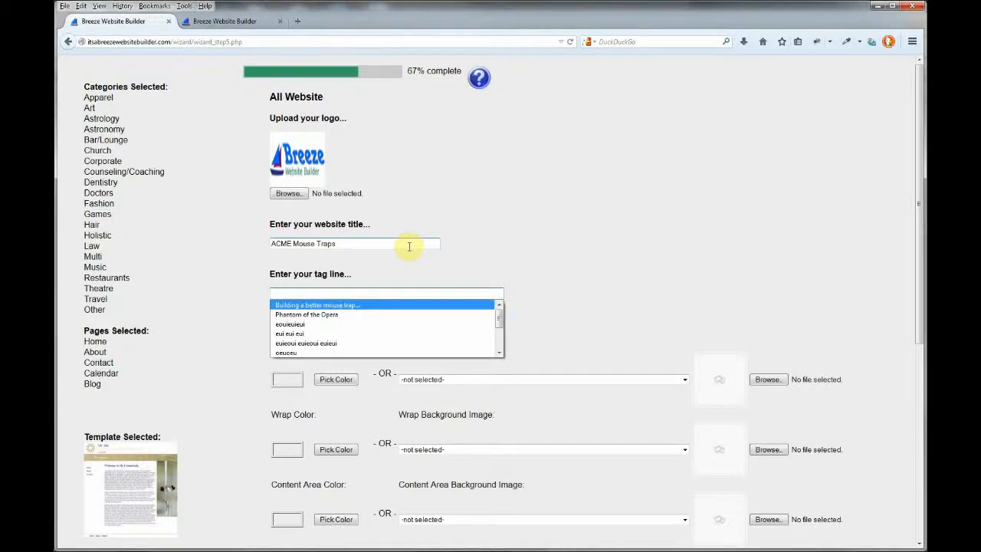
click(313, 304)
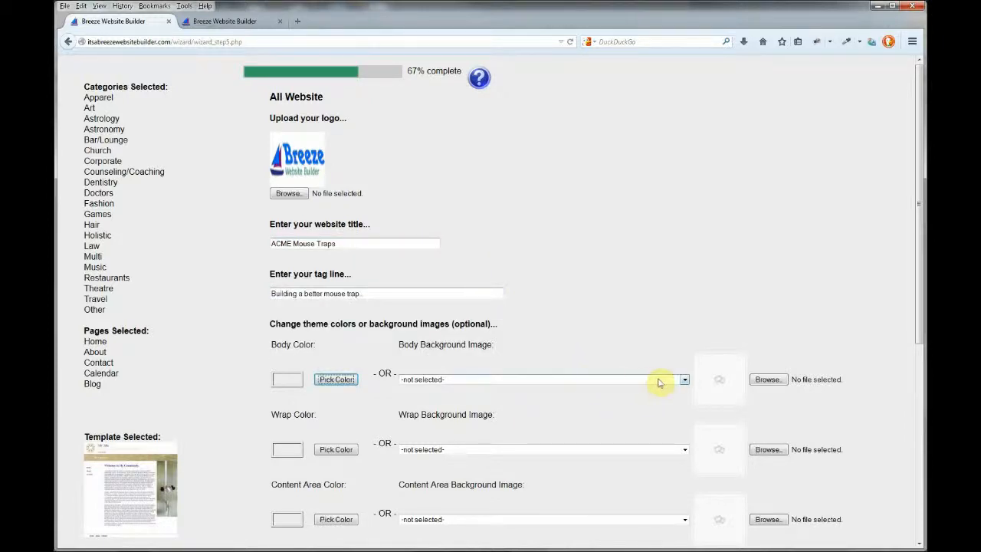
Choose the landscape wallpaper as the body background image.
click(683, 380)
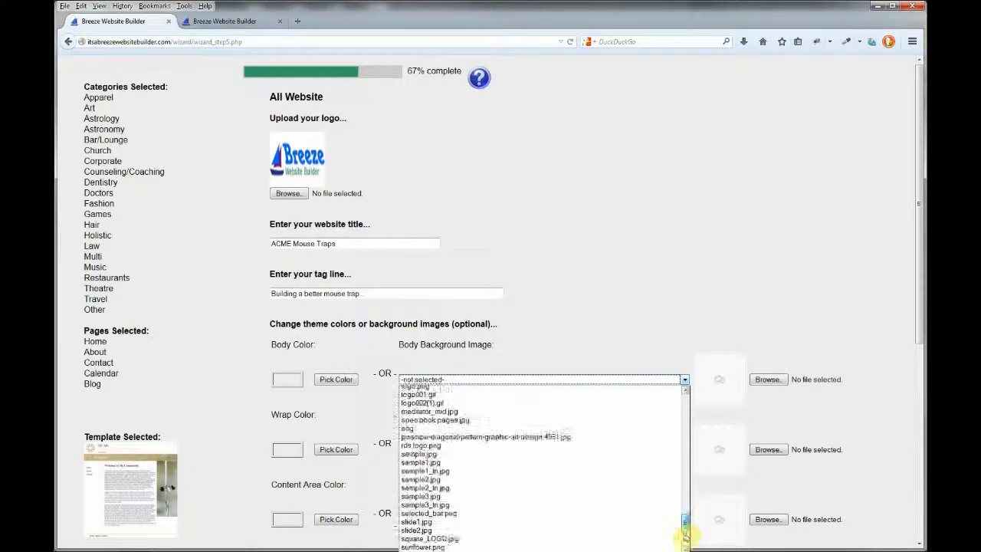
scroll(down, 3)
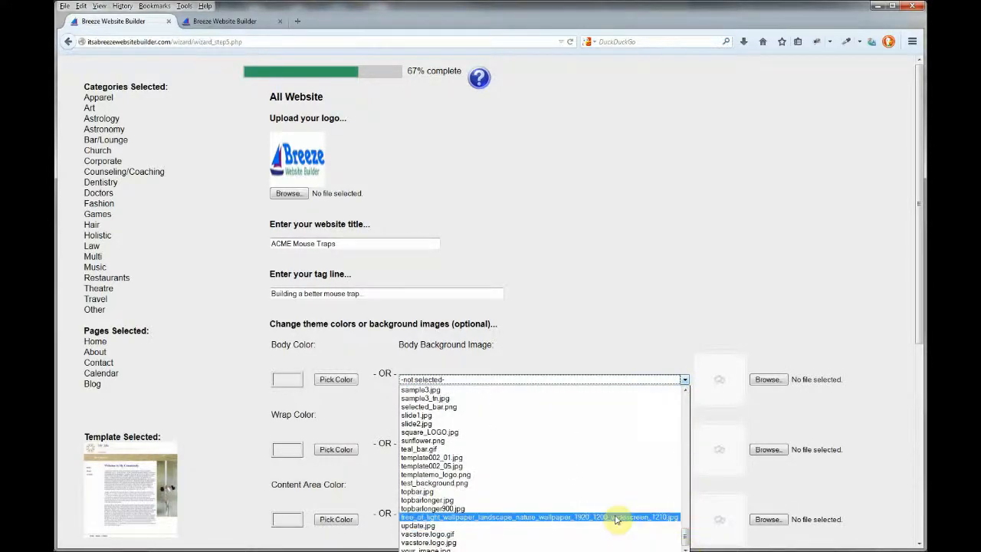
click(538, 515)
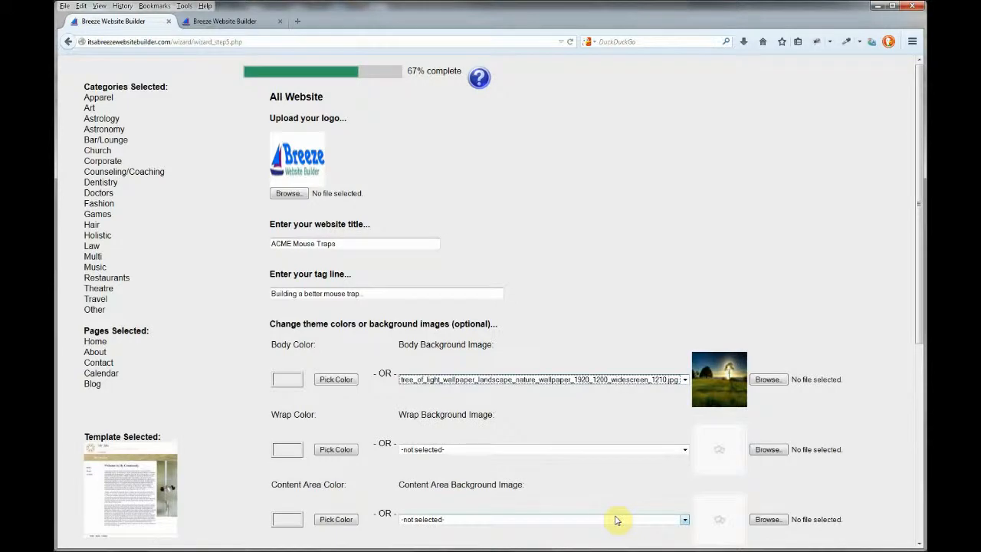
mouse_move(904, 162)
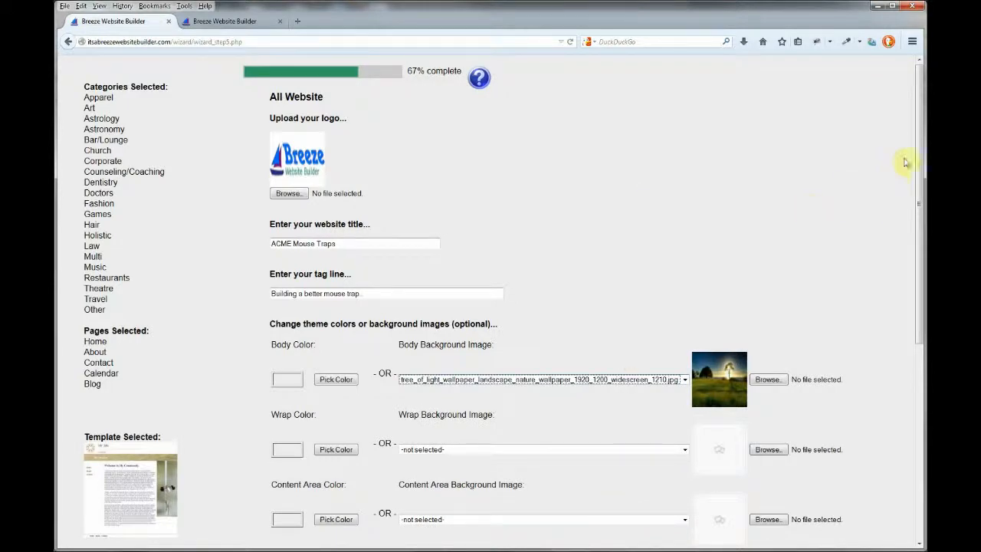
scroll(down, 3)
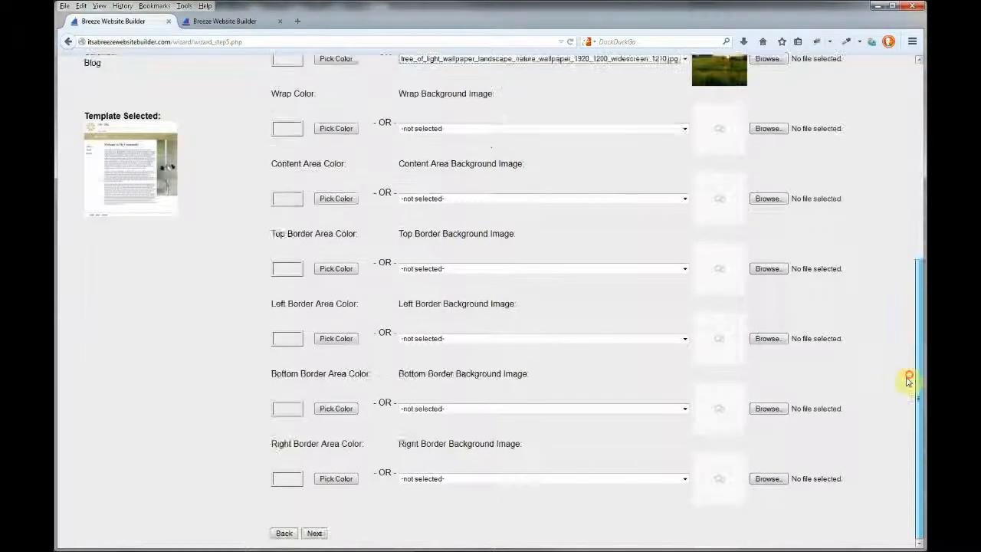
Finish the wizard from the summary and start downloading the built template.
click(316, 533)
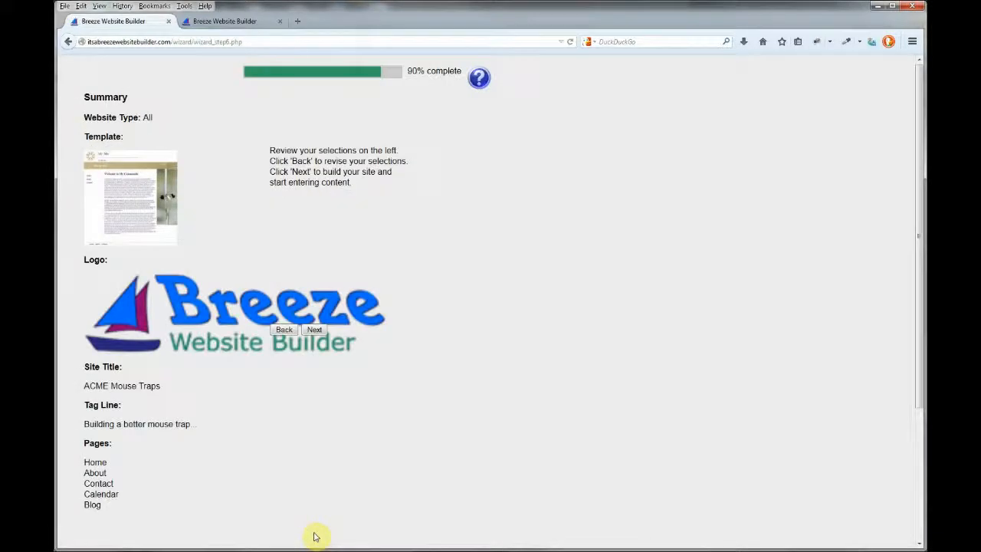
mouse_move(352, 509)
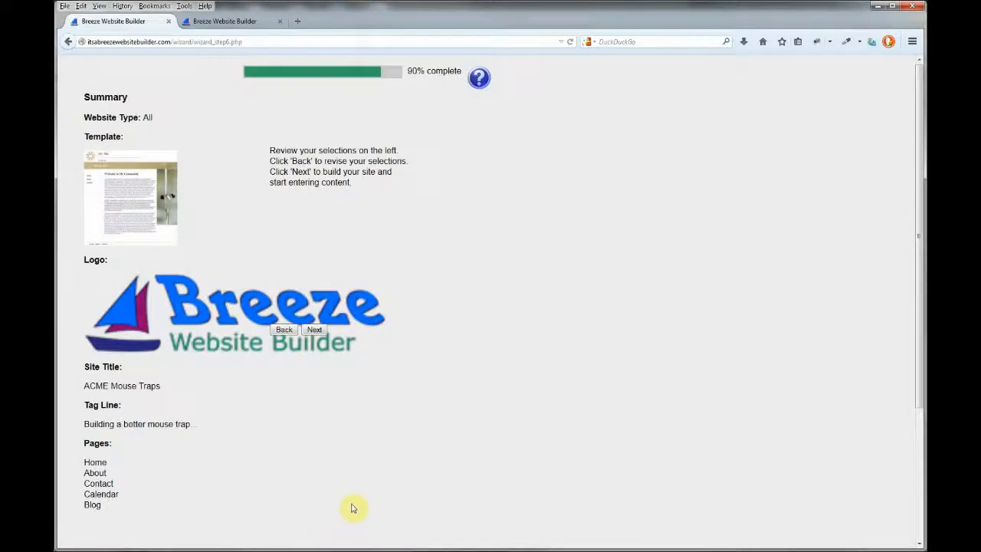
click(314, 330)
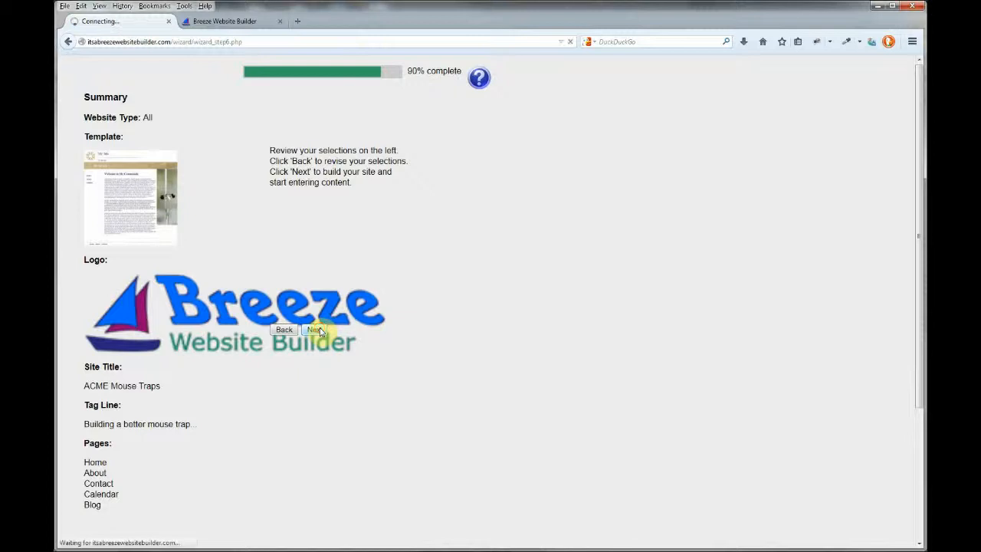
click(313, 328)
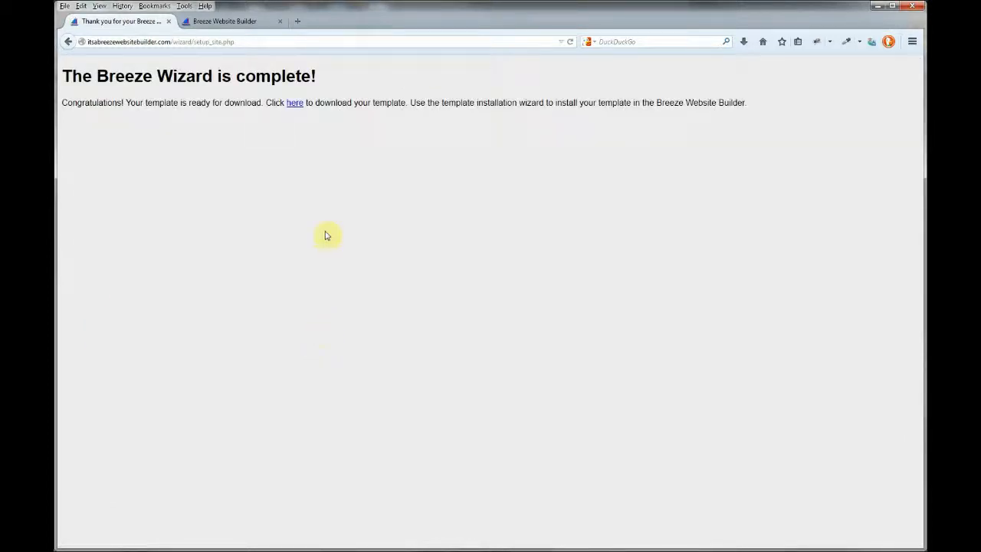
click(294, 103)
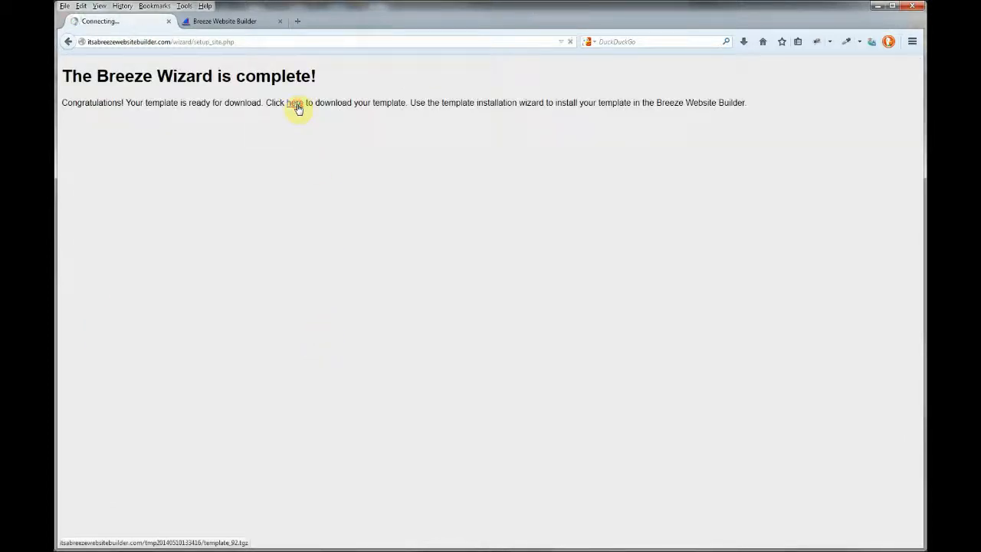
Save template_92.tgz in the Breeze Templates folder, replacing the existing copy.
click(296, 108)
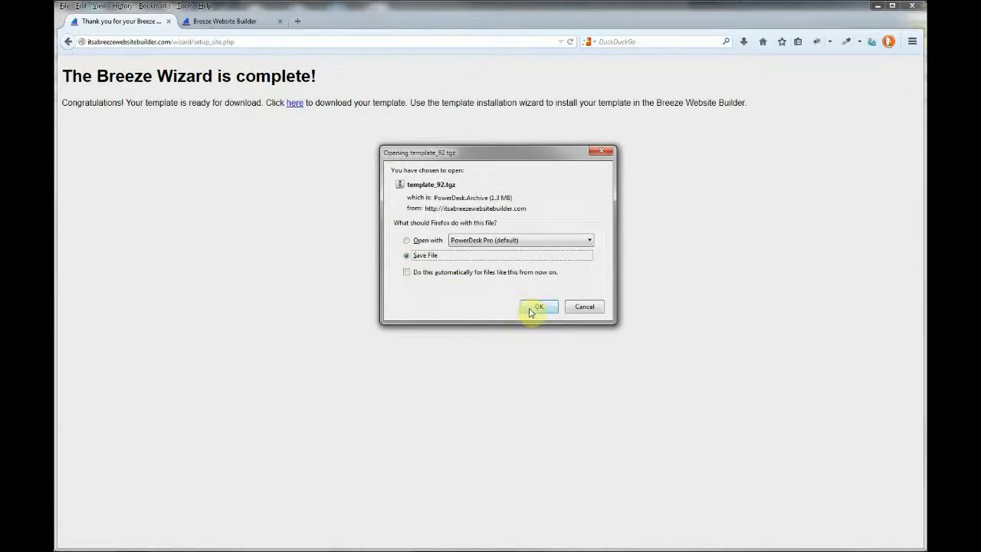
click(536, 309)
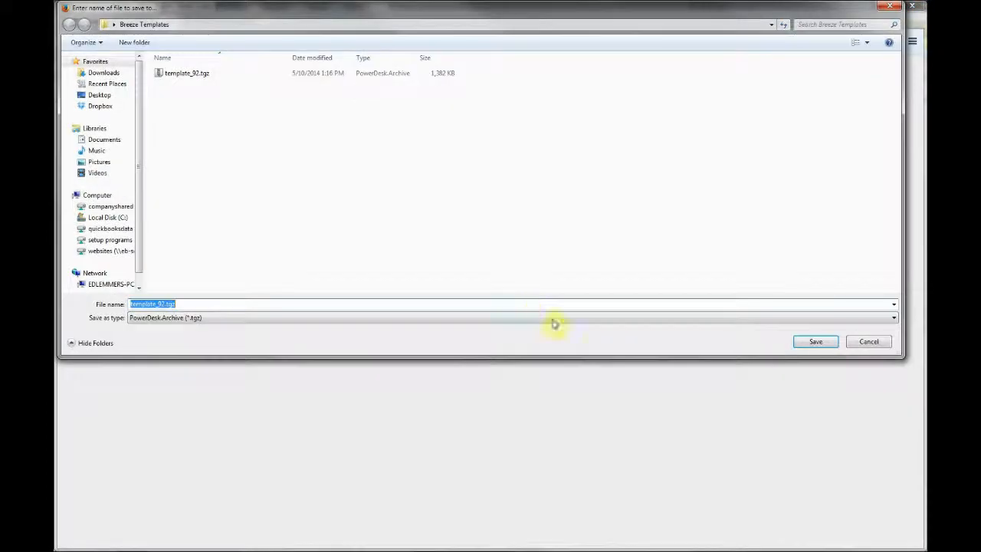
click(815, 342)
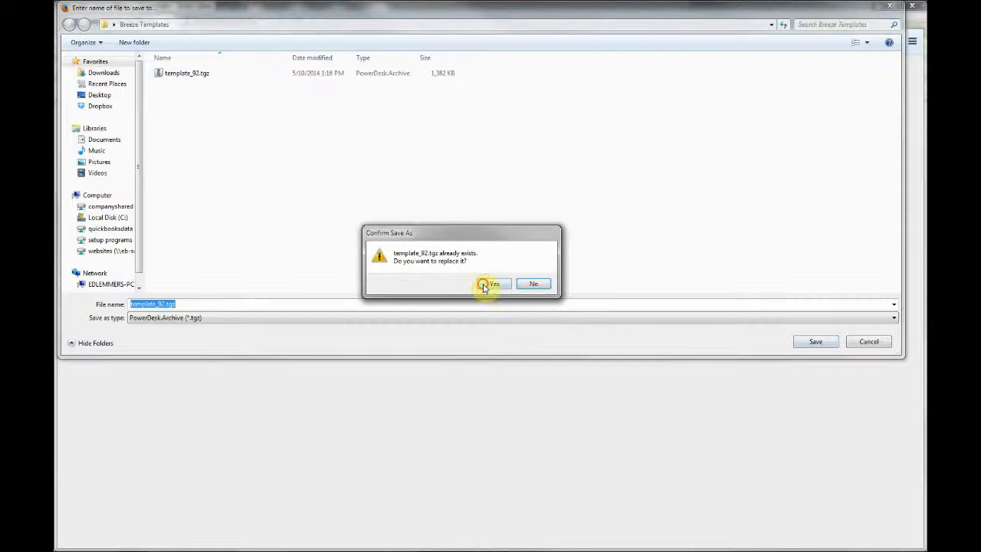
click(491, 284)
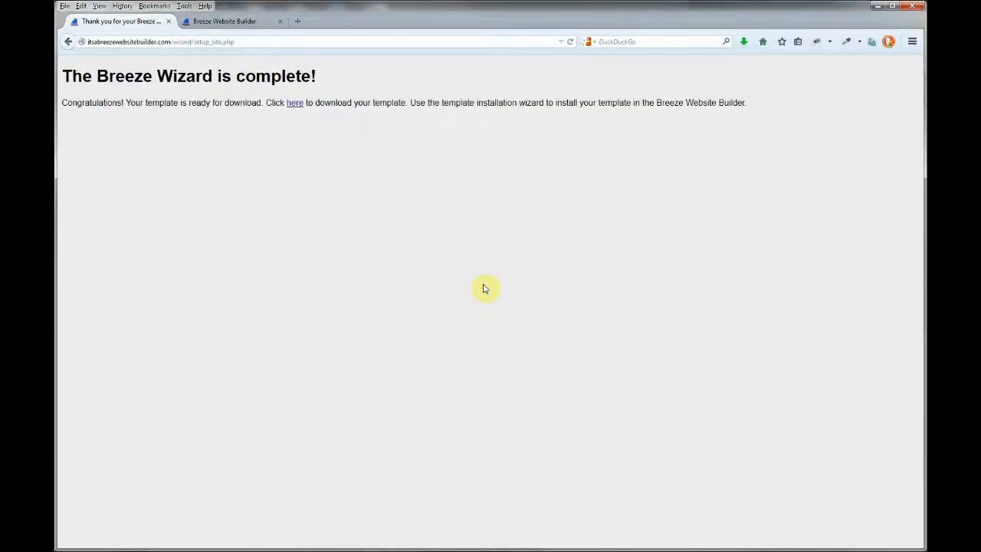
mouse_move(312, 207)
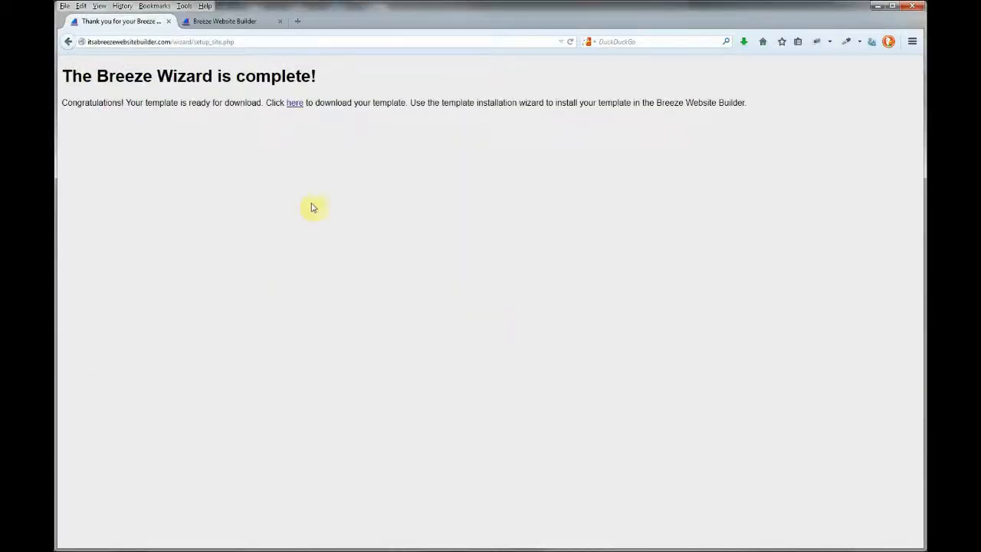
Log in to the Breeze site manager as admin from the second browser tab.
click(230, 21)
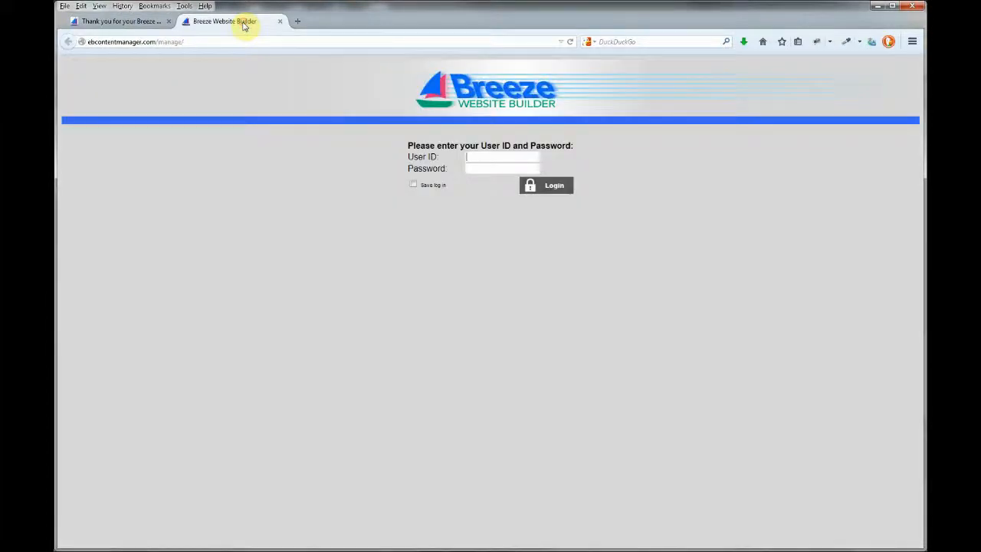
text(a)
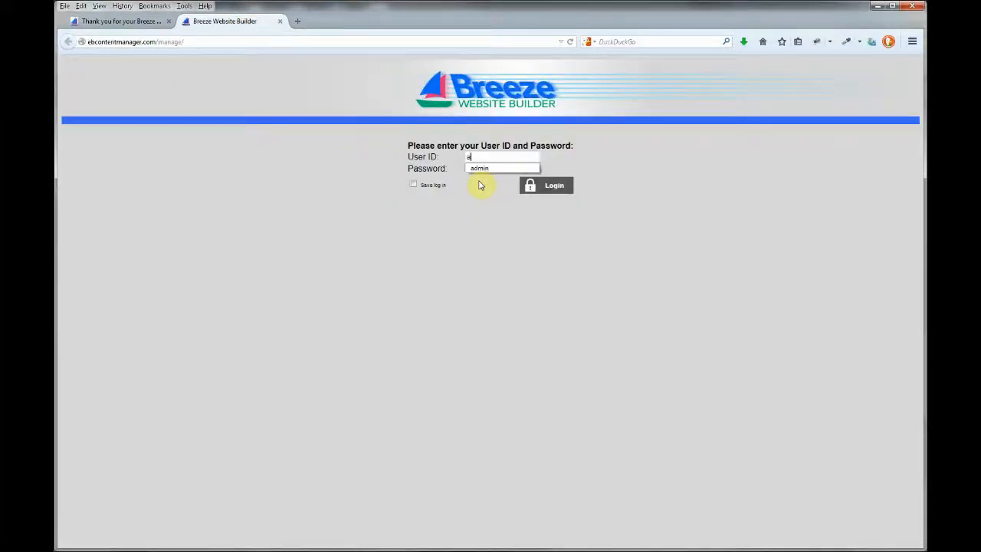
text(dmin)
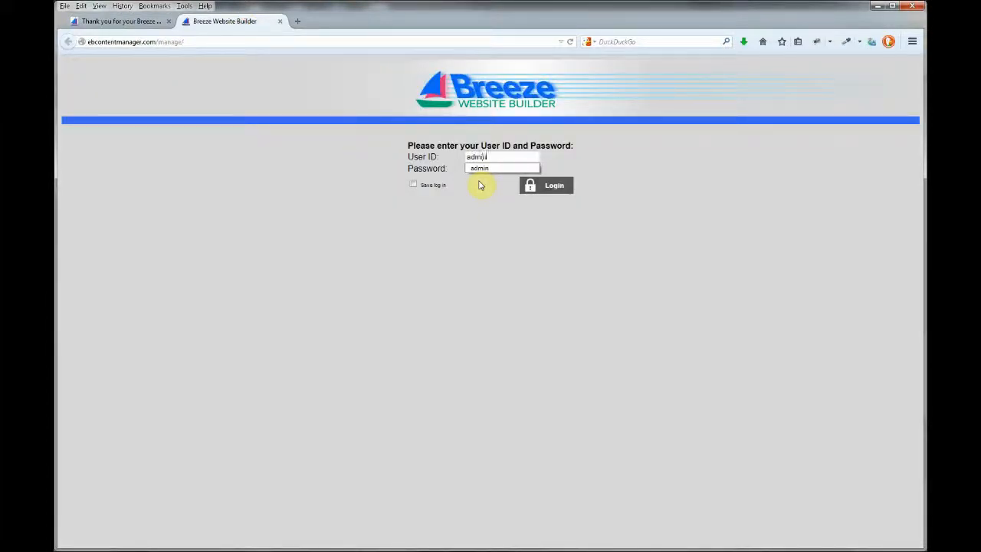
click(546, 184)
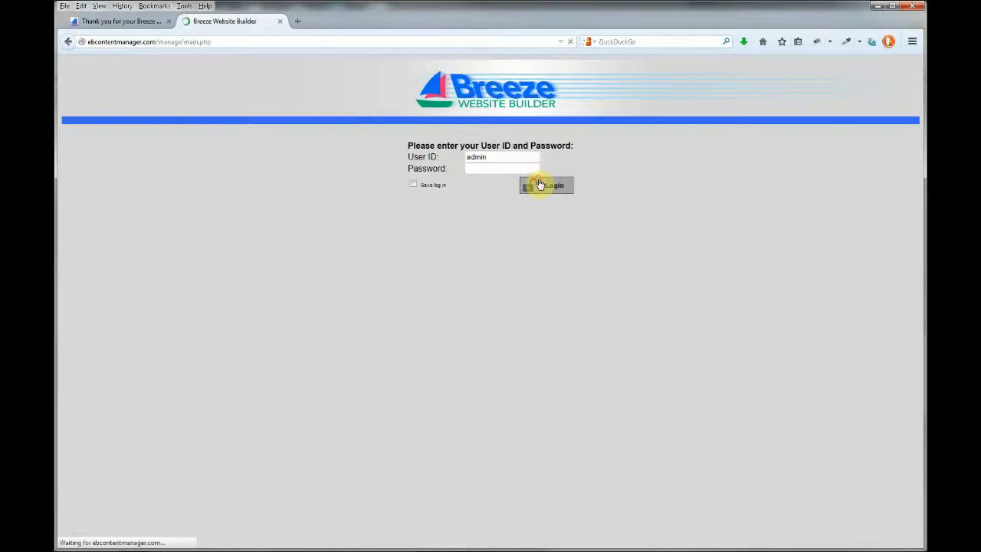
click(546, 184)
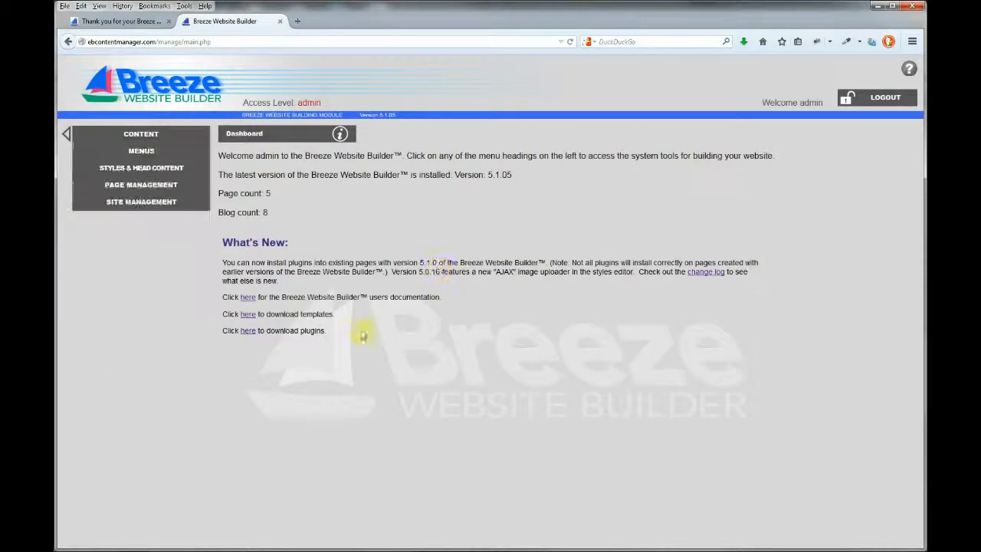
Go to Upload Template under Site Management and confirm deleting all existing pages.
click(141, 203)
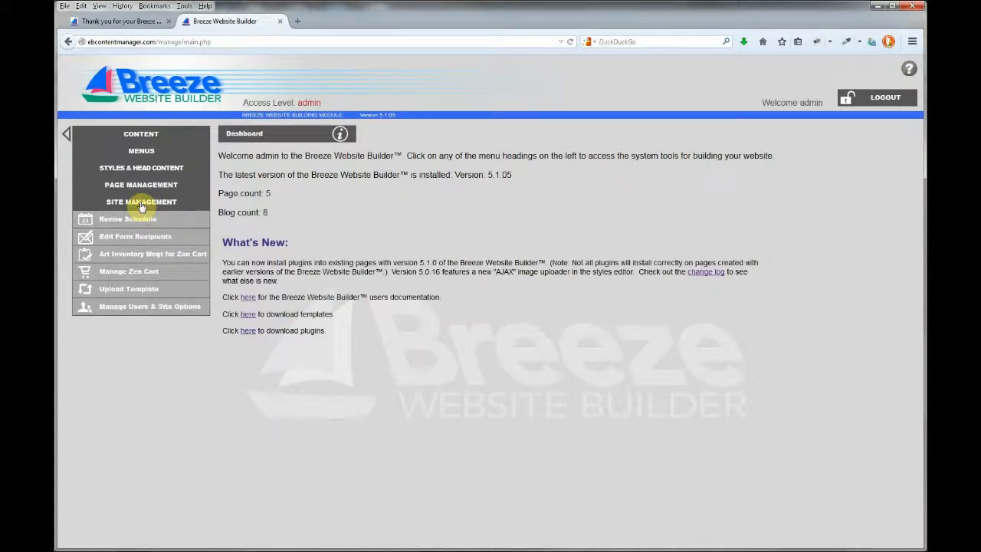
mouse_move(141, 288)
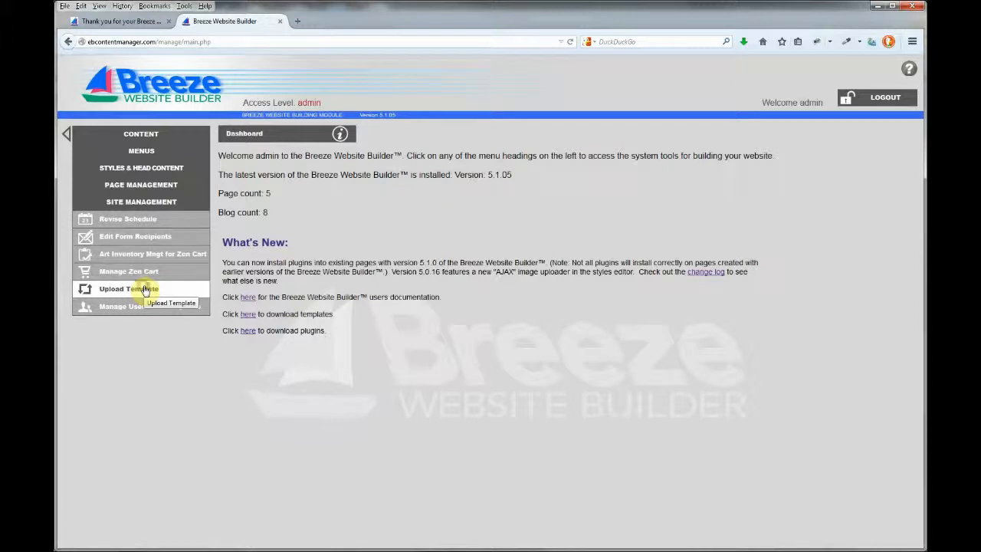
click(128, 289)
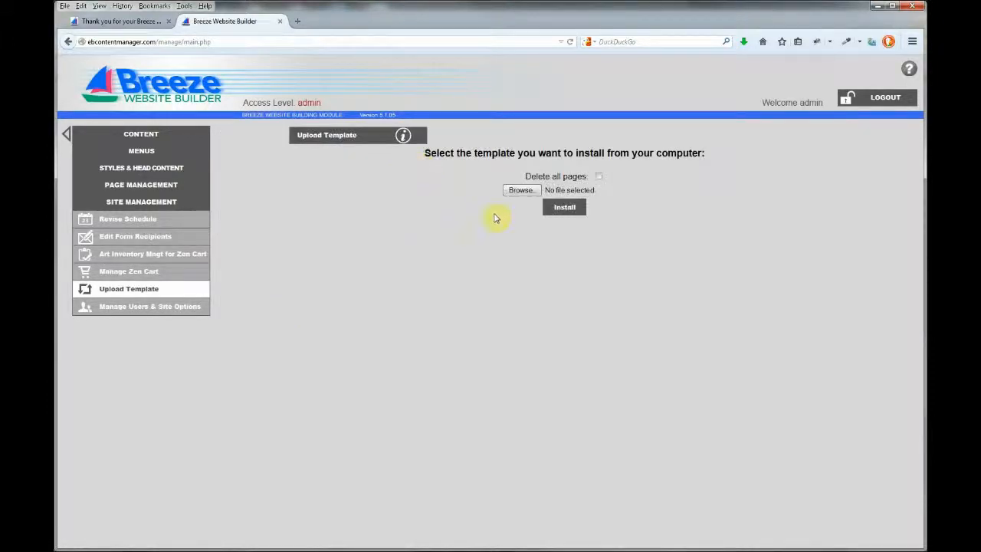
click(598, 176)
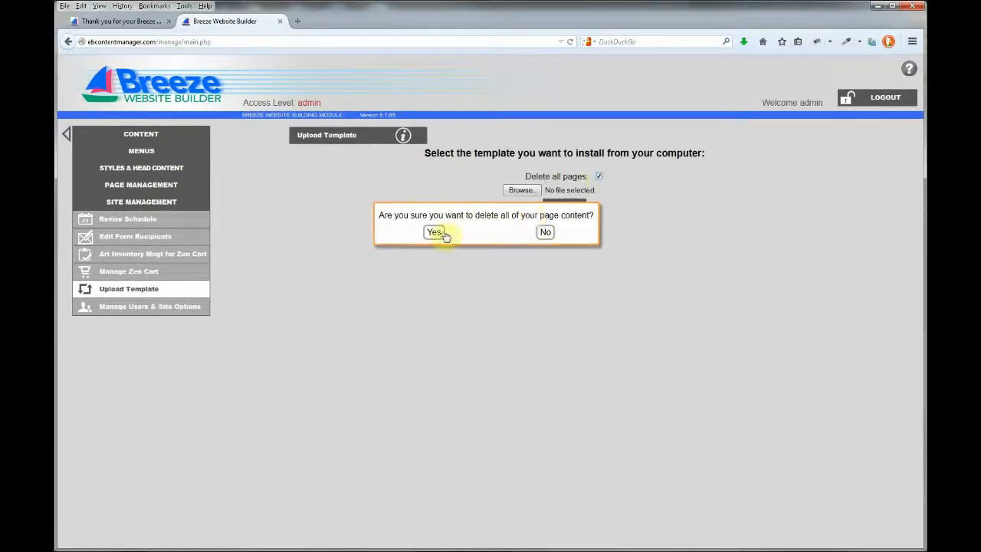
click(434, 233)
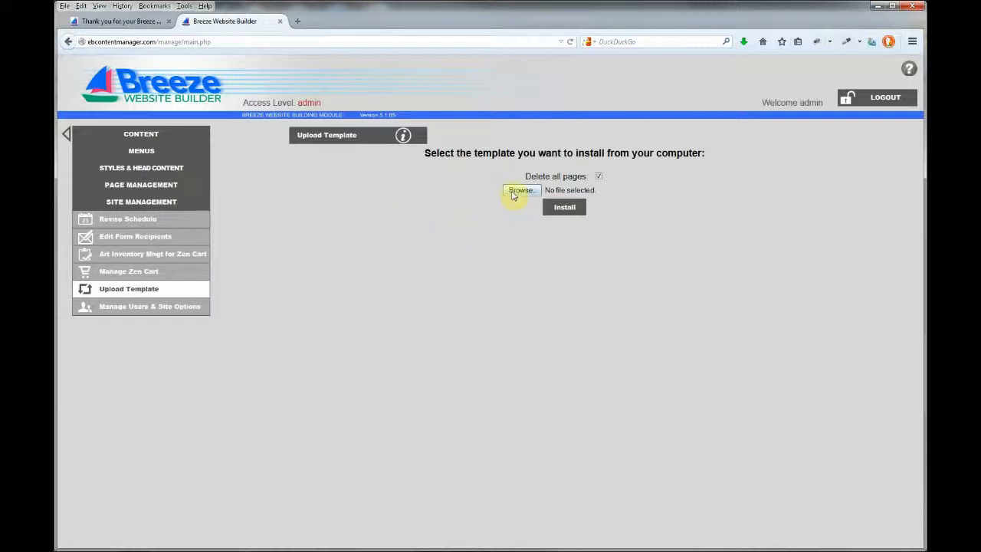
Select the downloaded template_92.tgz archive and start installing it.
click(521, 190)
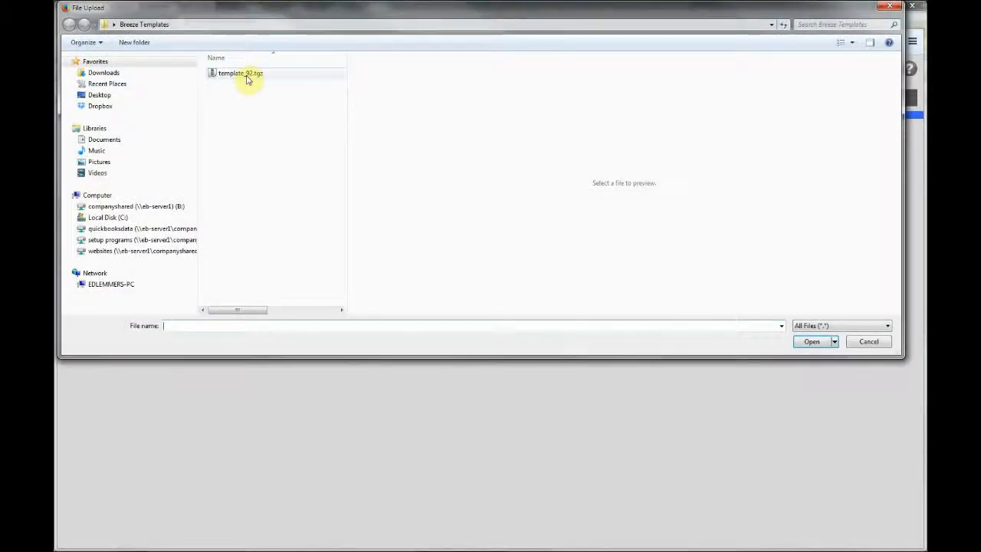
click(241, 73)
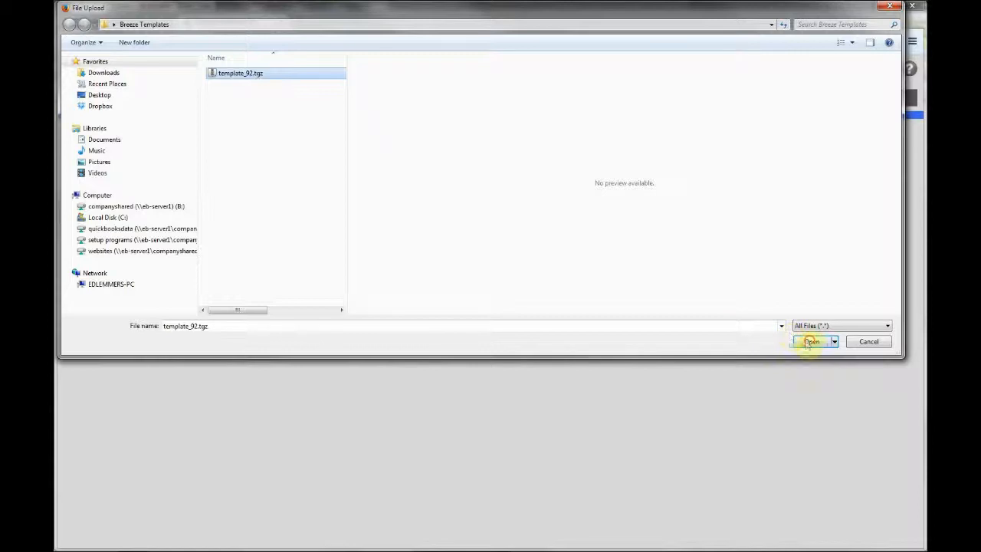
click(810, 340)
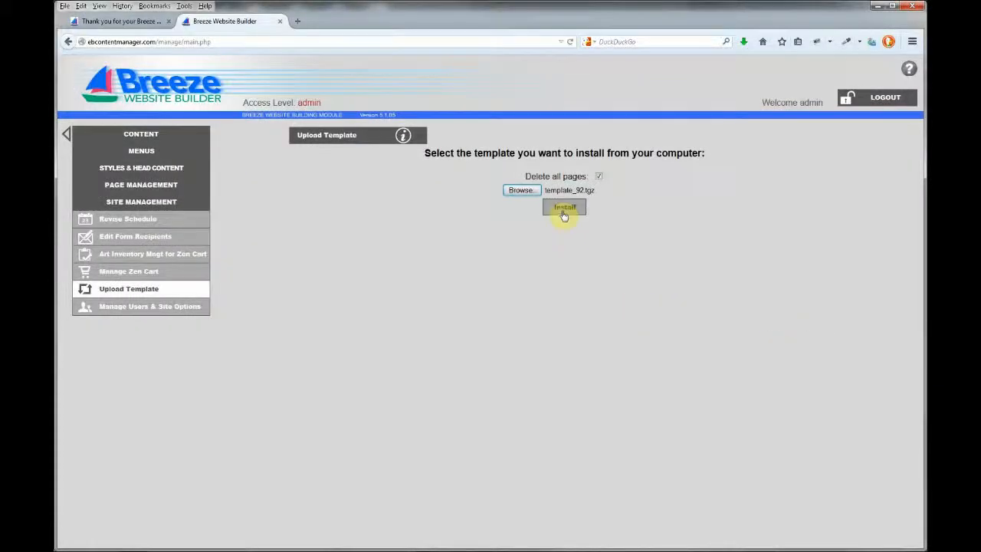
click(564, 207)
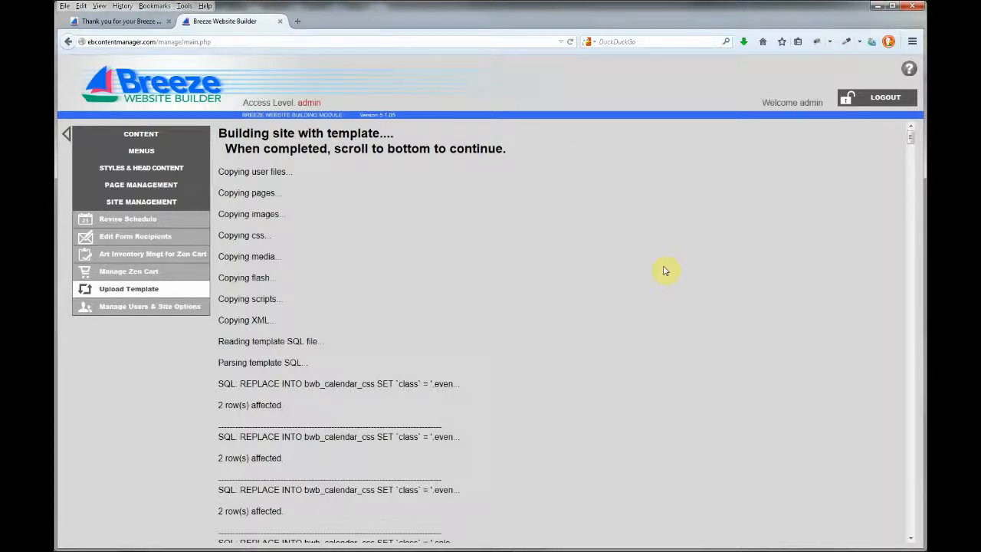
mouse_move(911, 169)
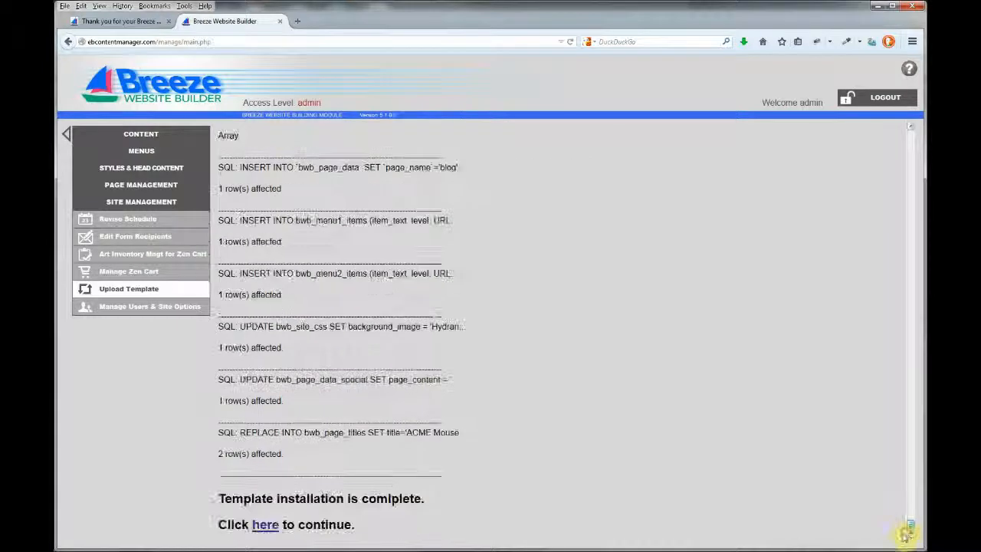
Continue from the finished installation log back to the admin dashboard.
click(264, 524)
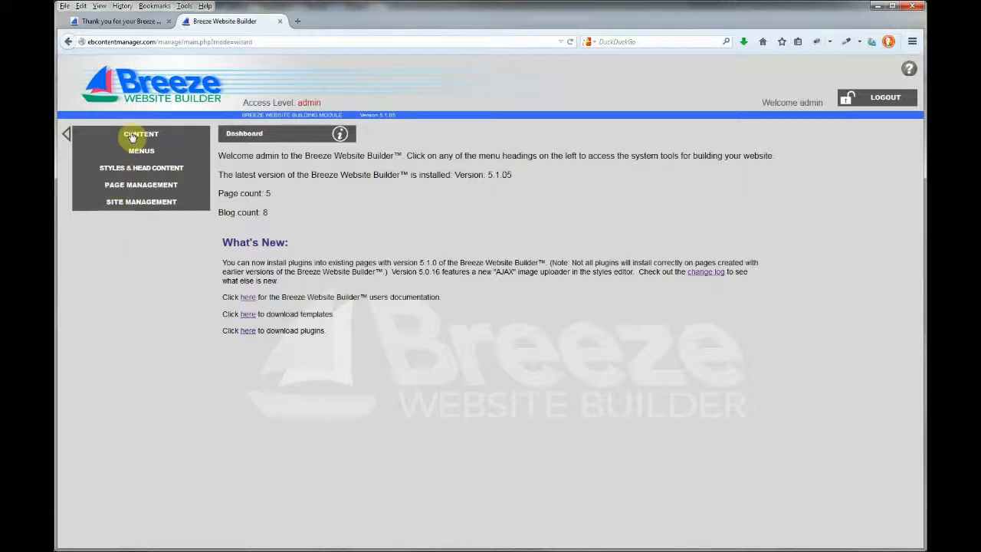
Preview the published ACME Mouse Traps site from the Content menu.
click(141, 135)
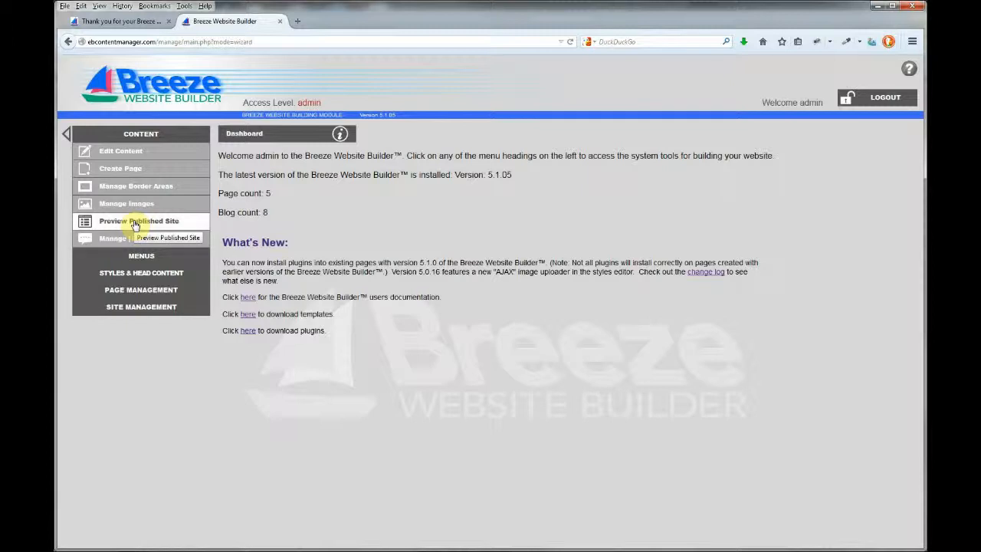
click(139, 221)
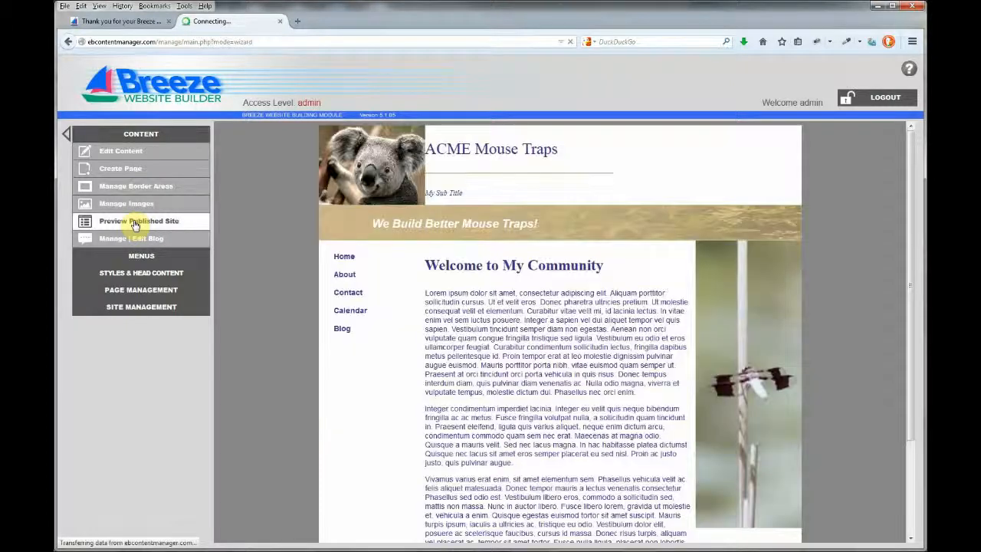
click(138, 221)
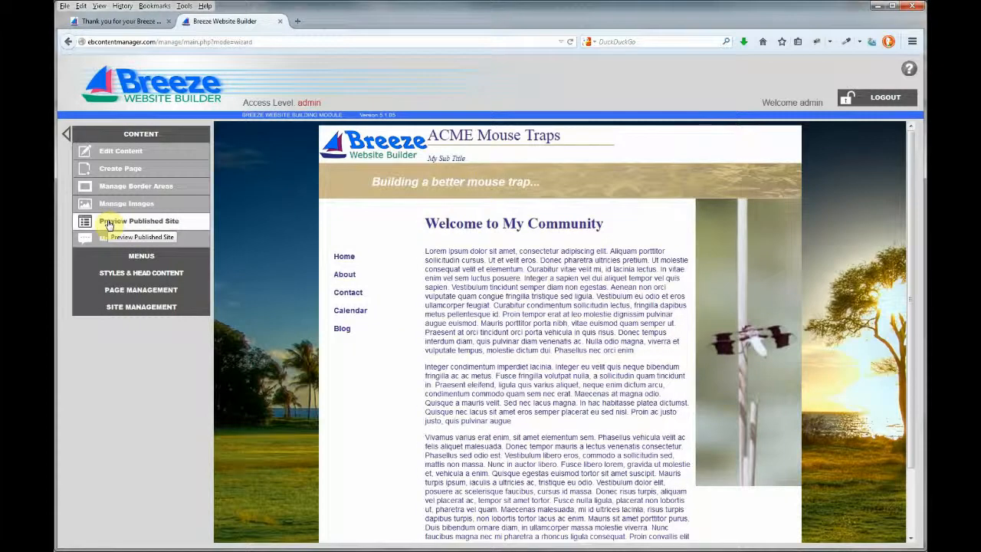